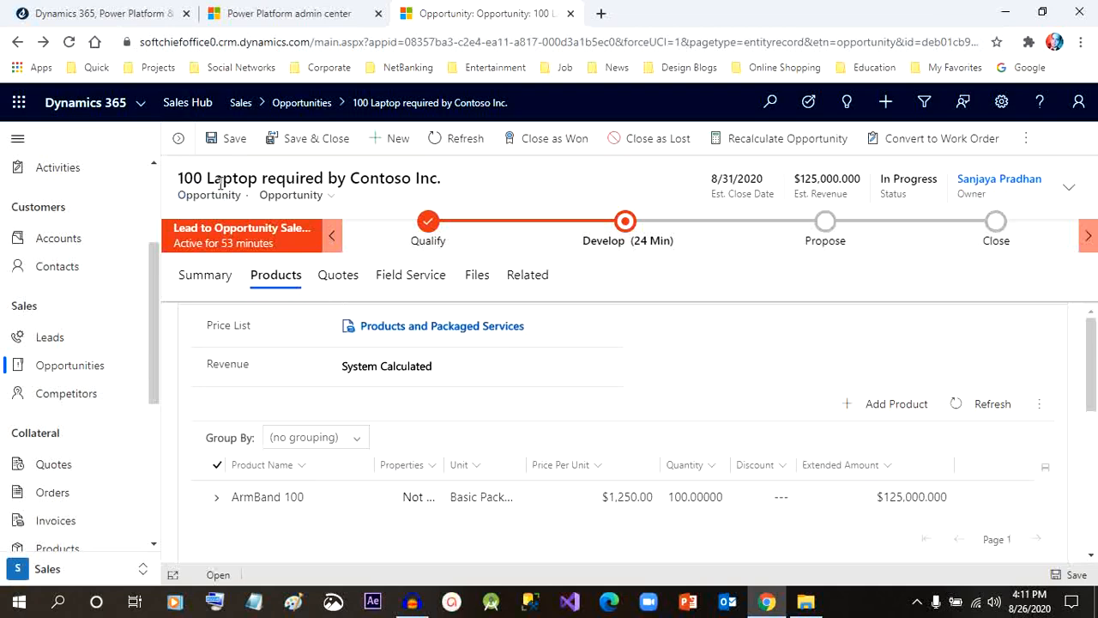
mouse_move(292, 283)
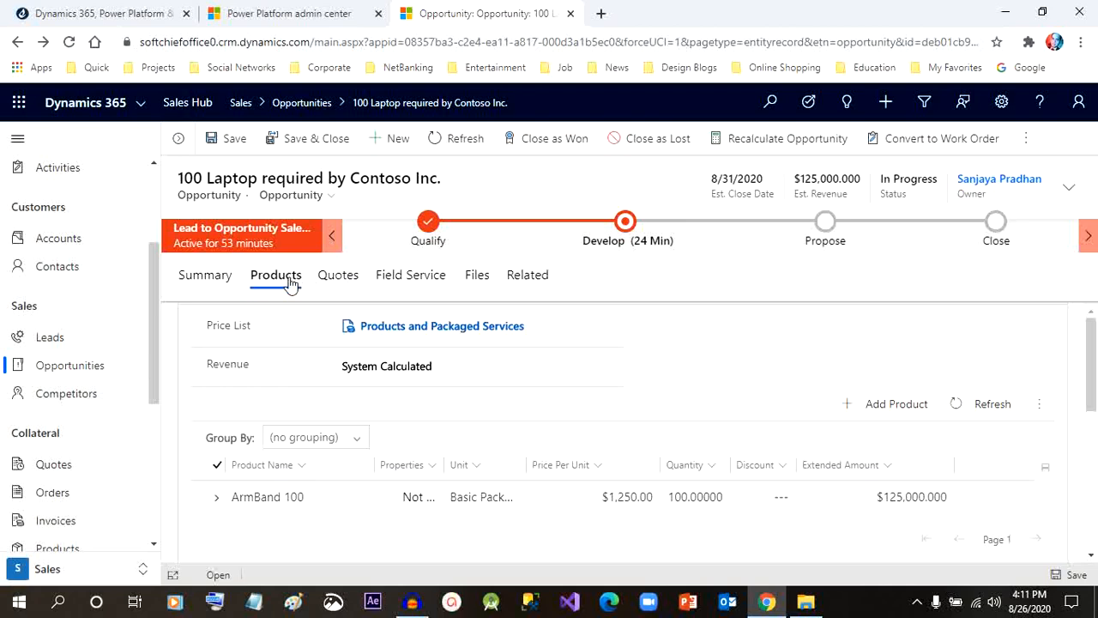
mouse_move(338, 275)
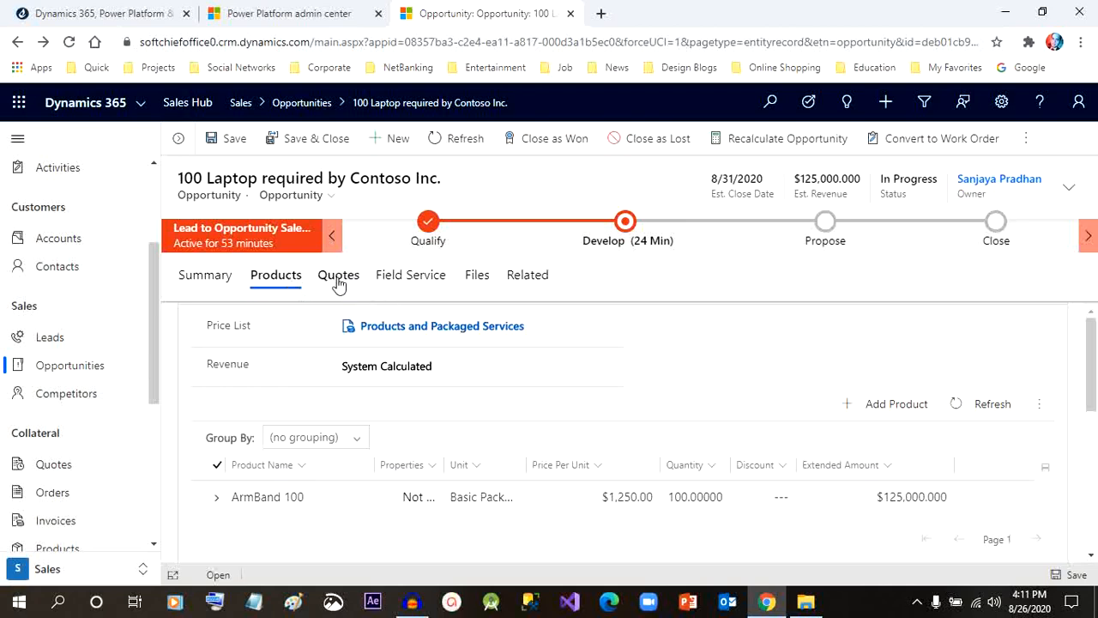
Show the Quotes list of the Contoso 100 Laptop opportunity, currently empty
click(336, 274)
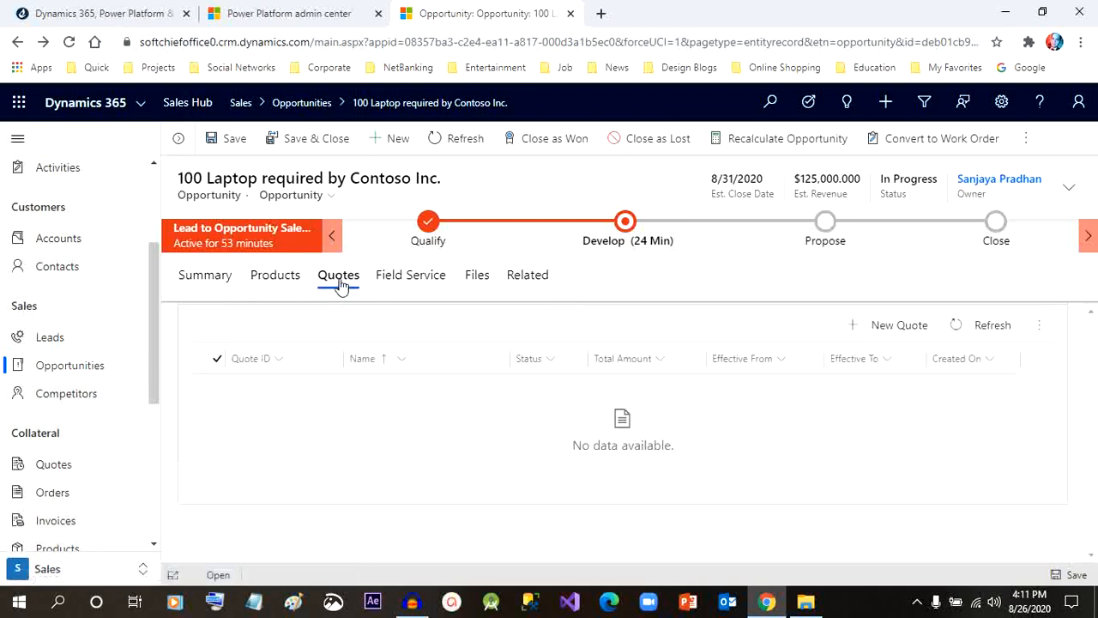
click(338, 275)
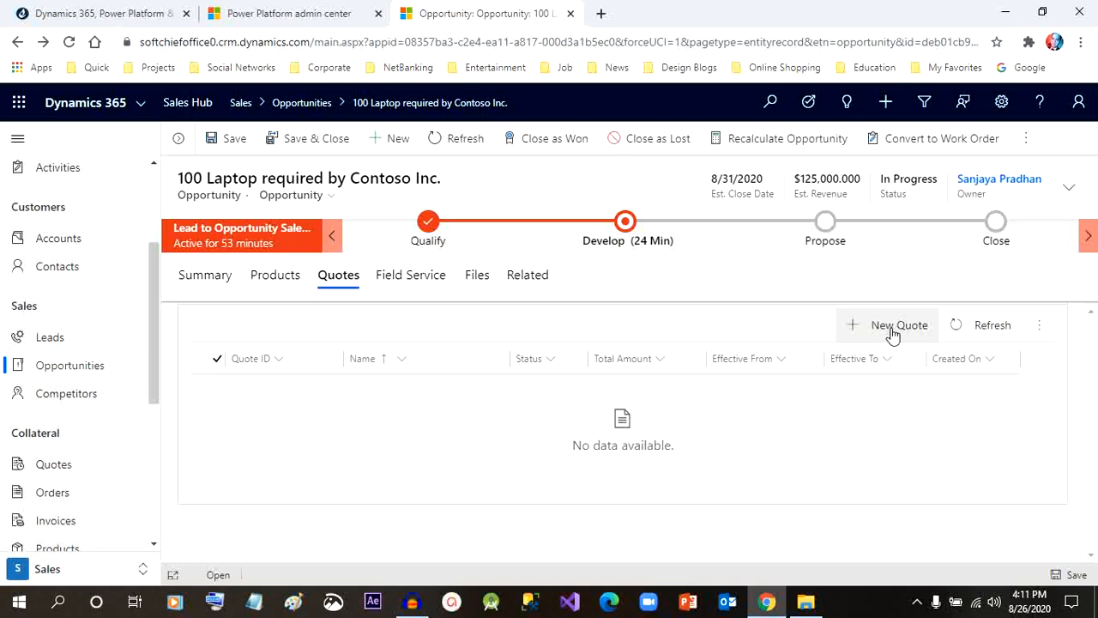
Create a new draft quote from the opportunity and view it in the standard Quote form
click(899, 324)
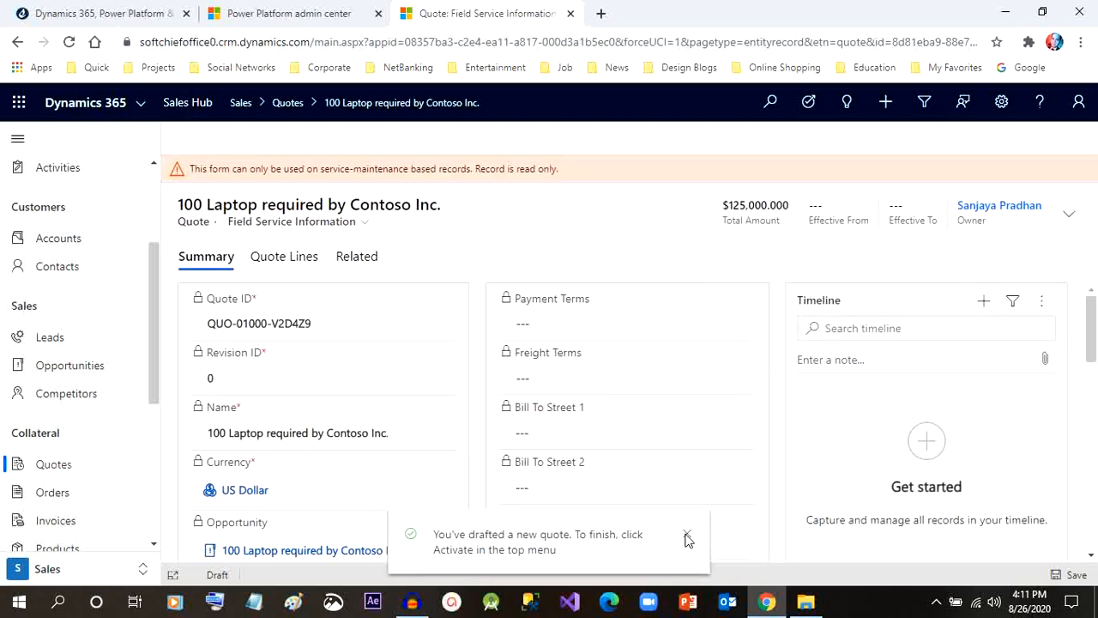
click(686, 539)
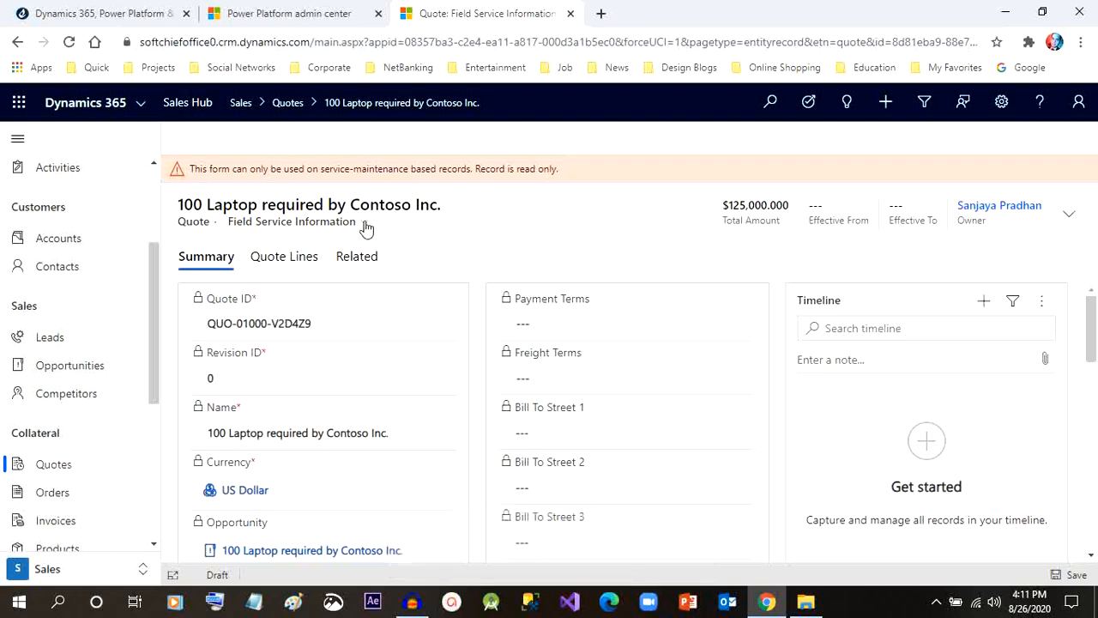
click(368, 221)
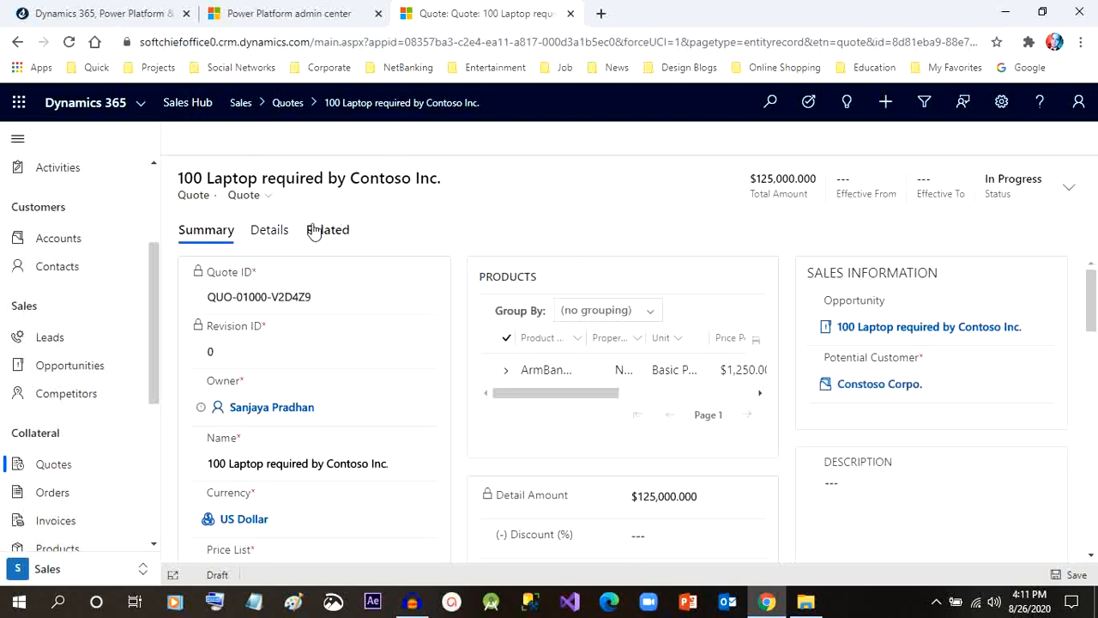
click(269, 229)
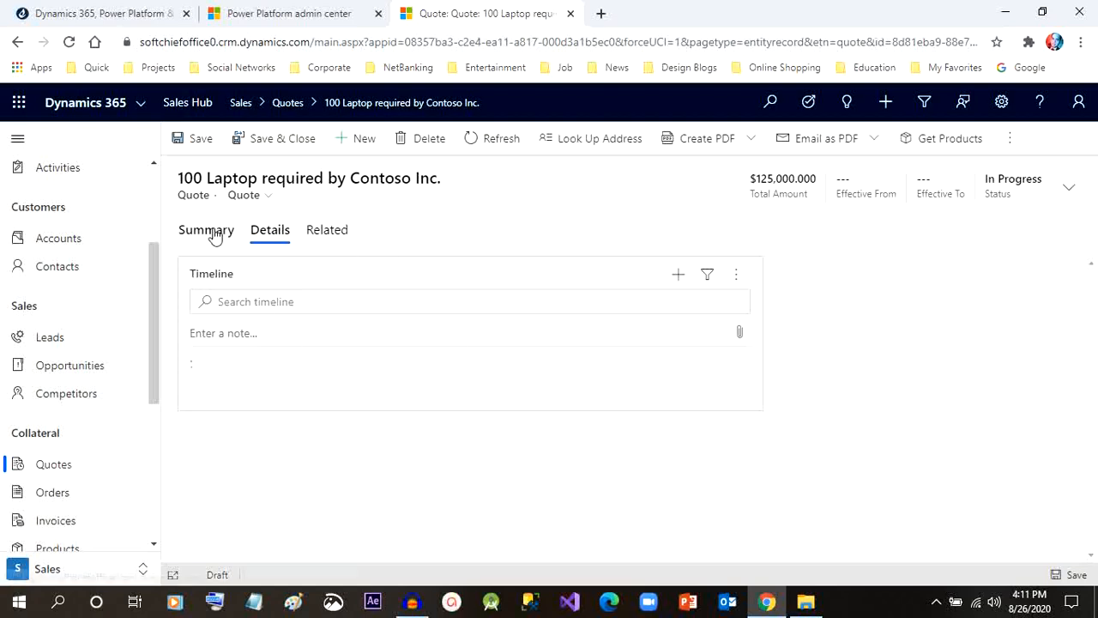
click(206, 230)
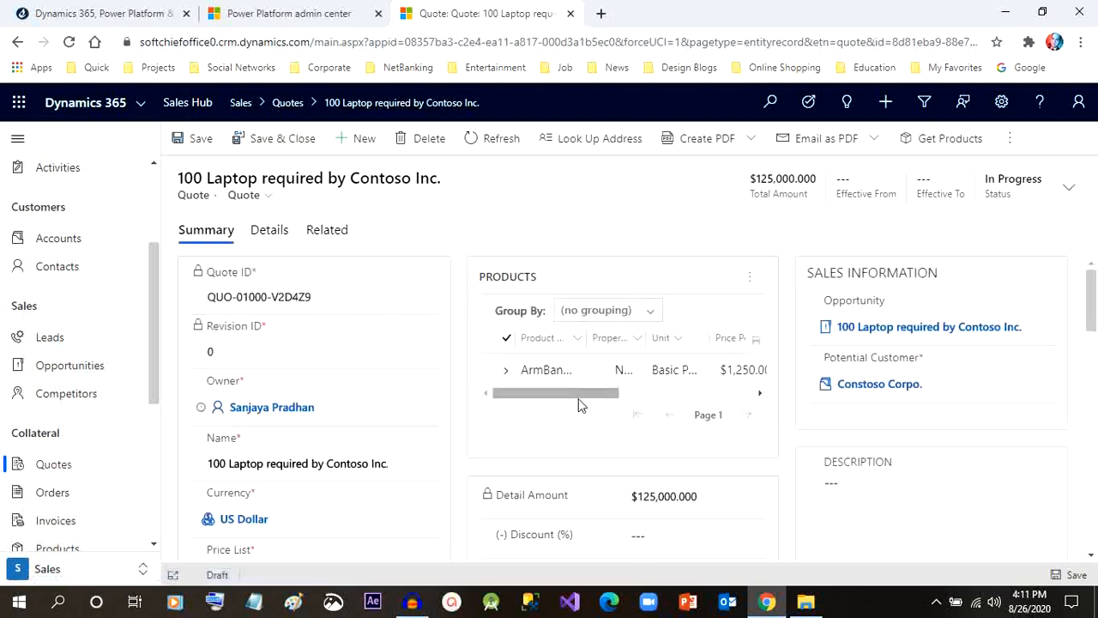
drag(556, 391, 628, 392)
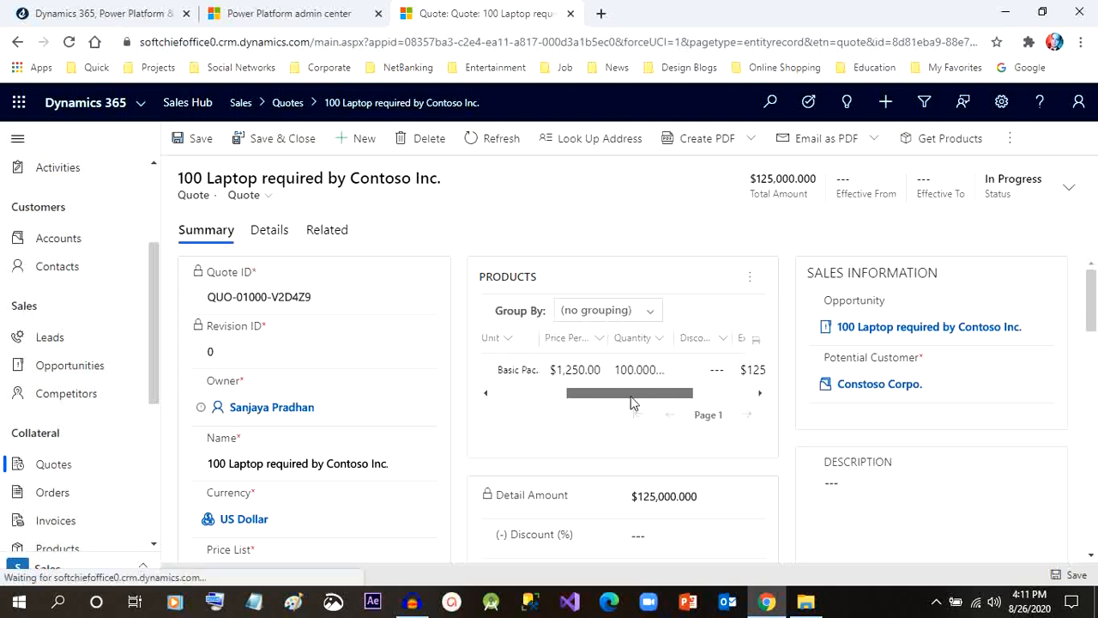
drag(628, 391, 555, 392)
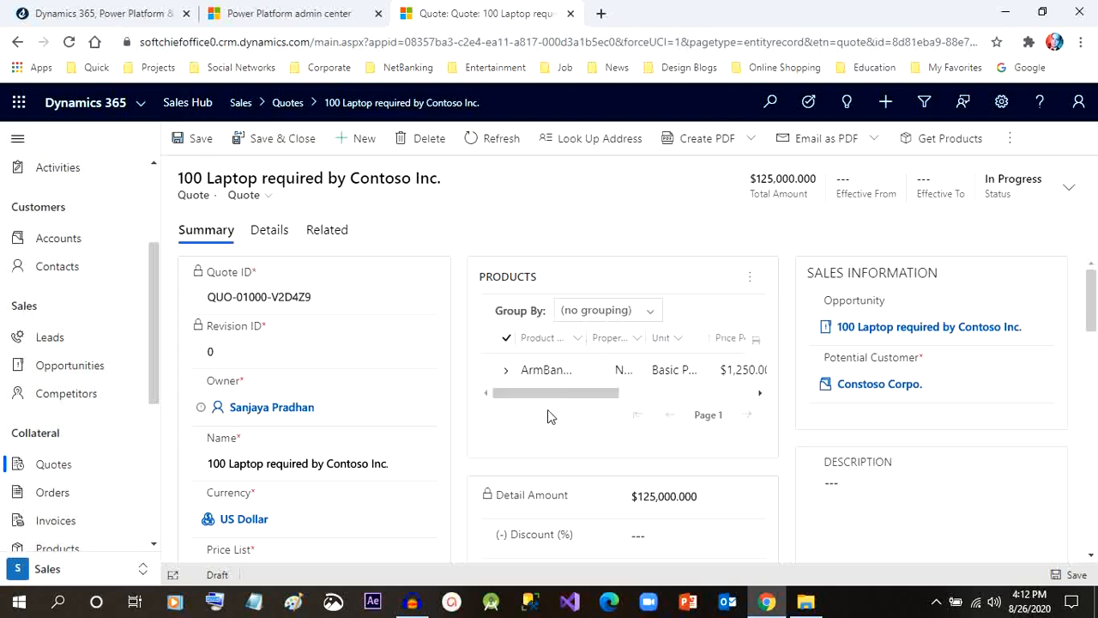
scroll(down, 3)
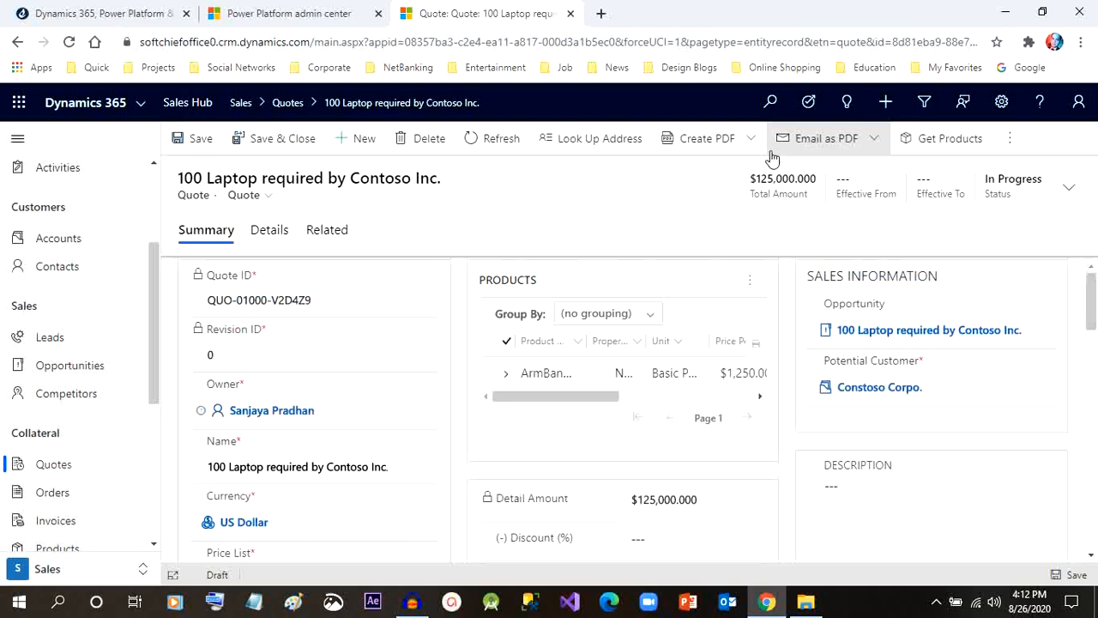
Generate the 'Print quote for customer' PDF and save it to the quote's timeline
click(707, 138)
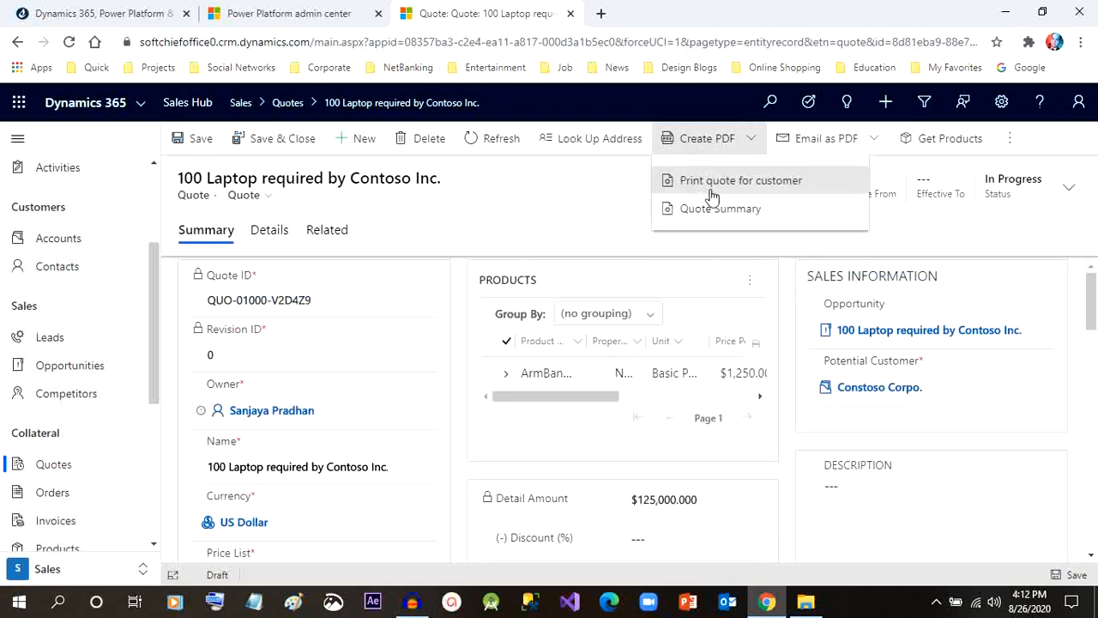
click(741, 180)
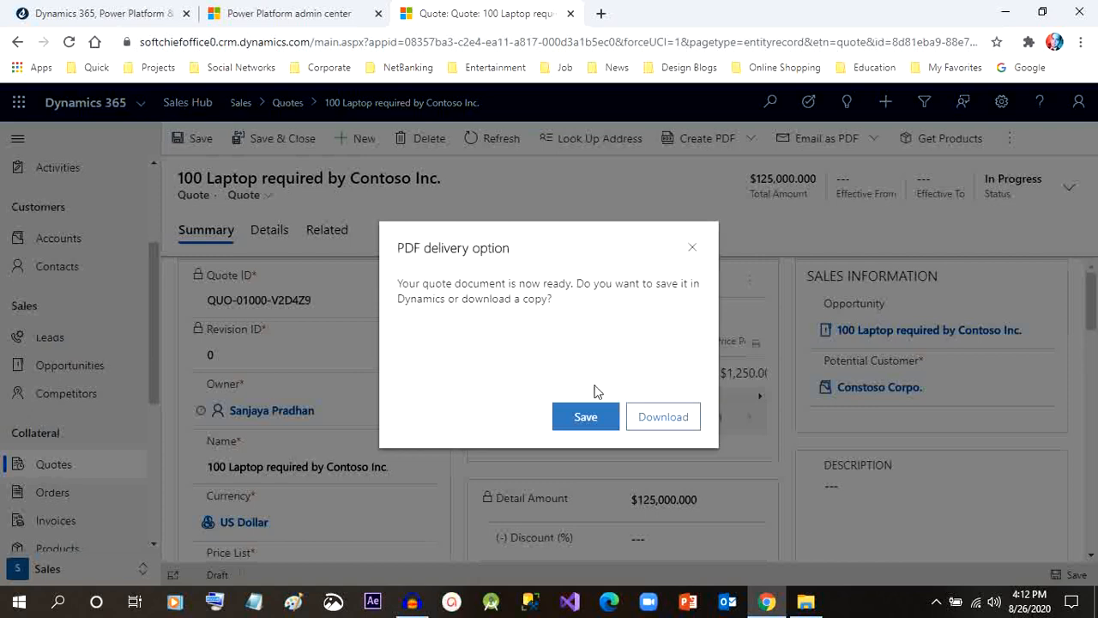
click(585, 417)
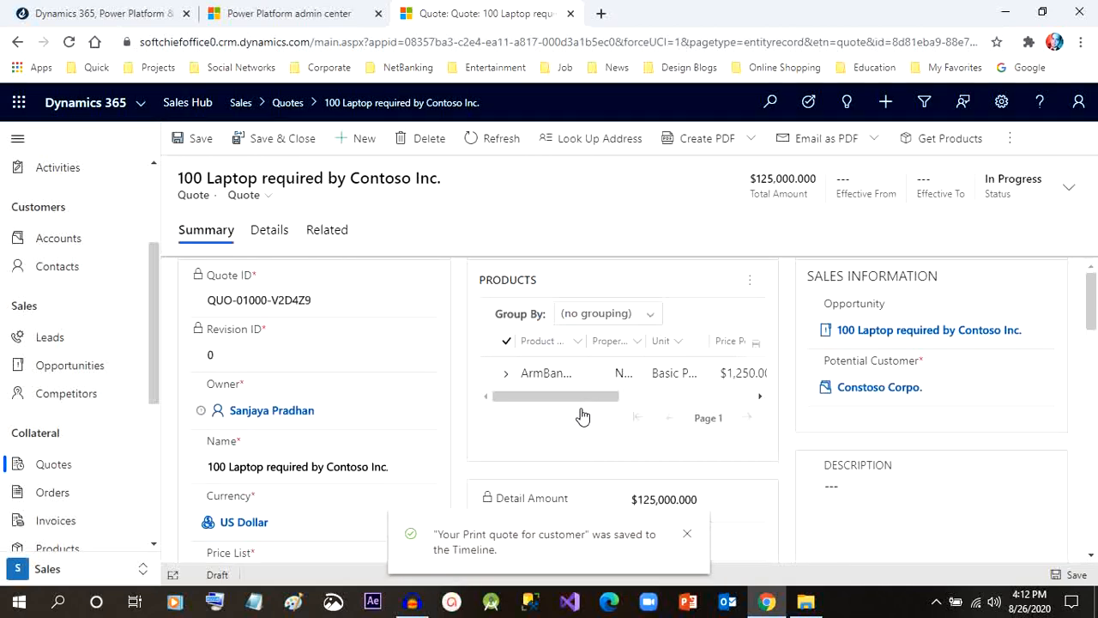
mouse_move(285, 240)
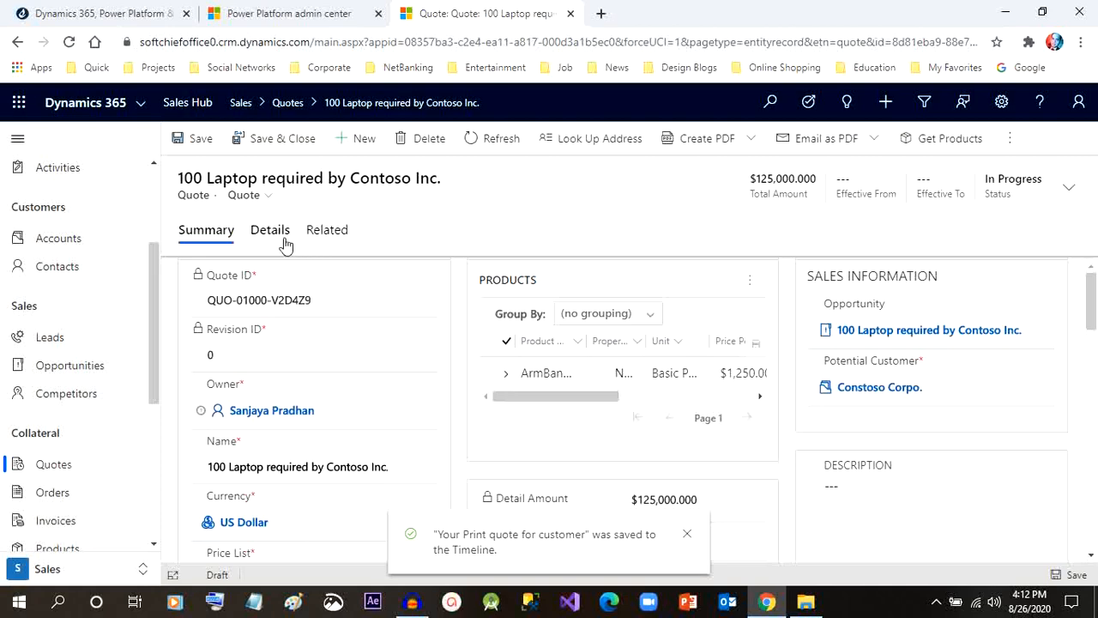
Download the 'Print quote for customer.pdf' timeline attachment to the Desktop
click(269, 230)
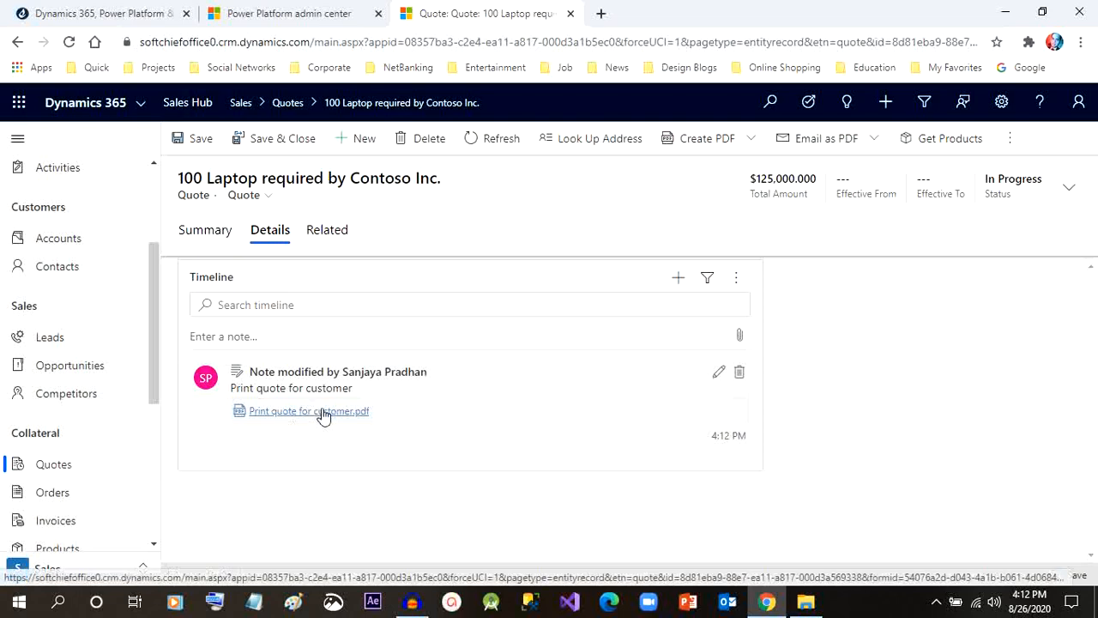
click(308, 412)
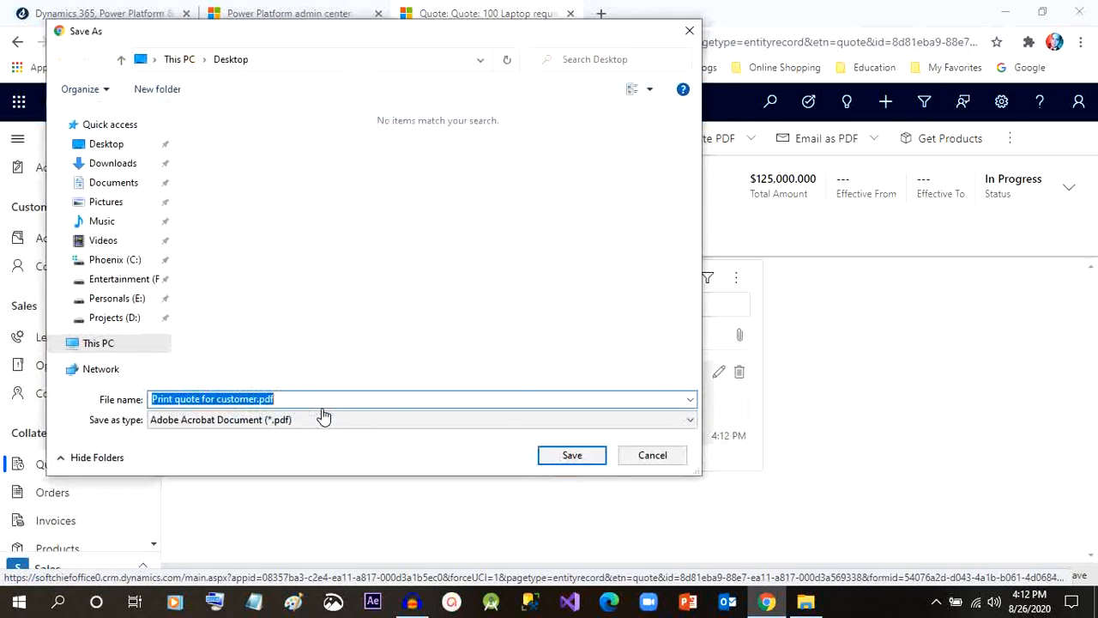
mouse_move(571, 454)
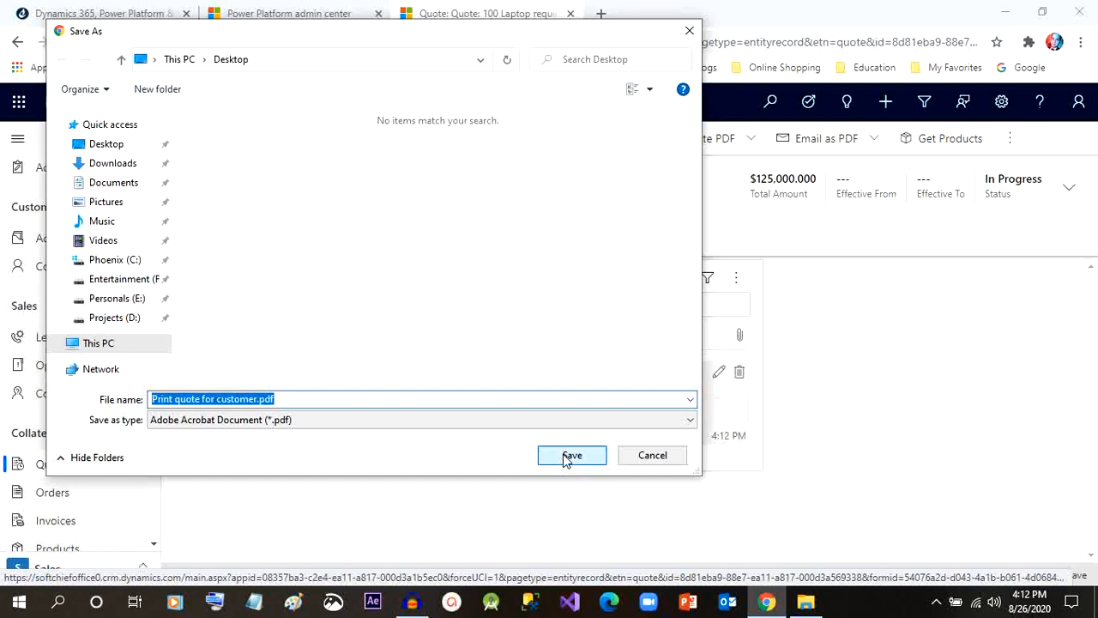
click(571, 455)
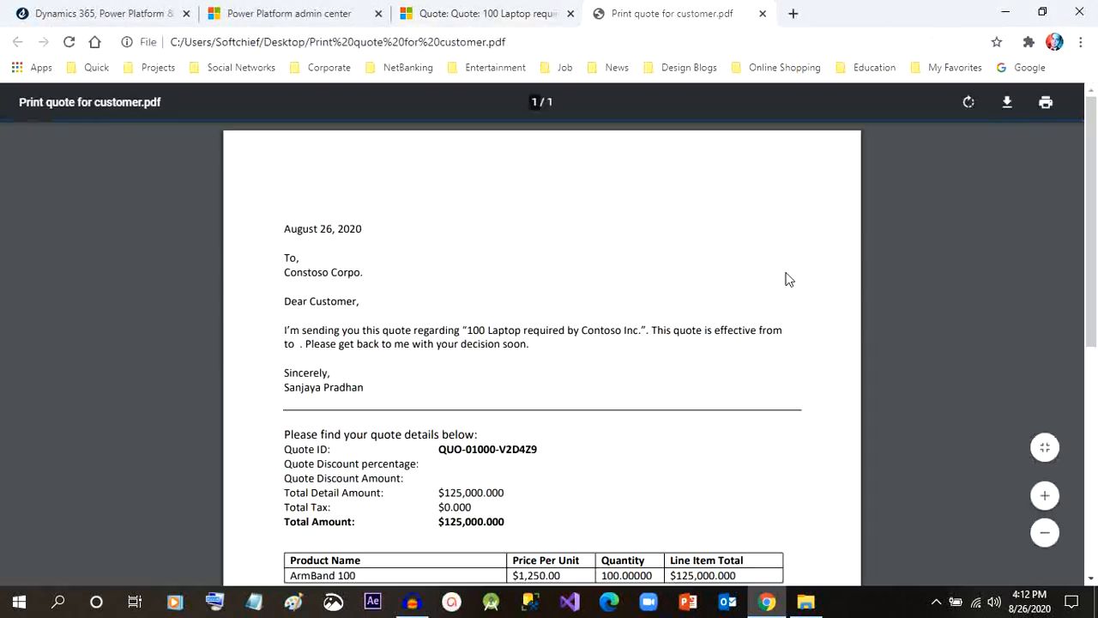
Review the quote PDF's letter and $125,000 totals, then close it to return to the quote
scroll(down, 3)
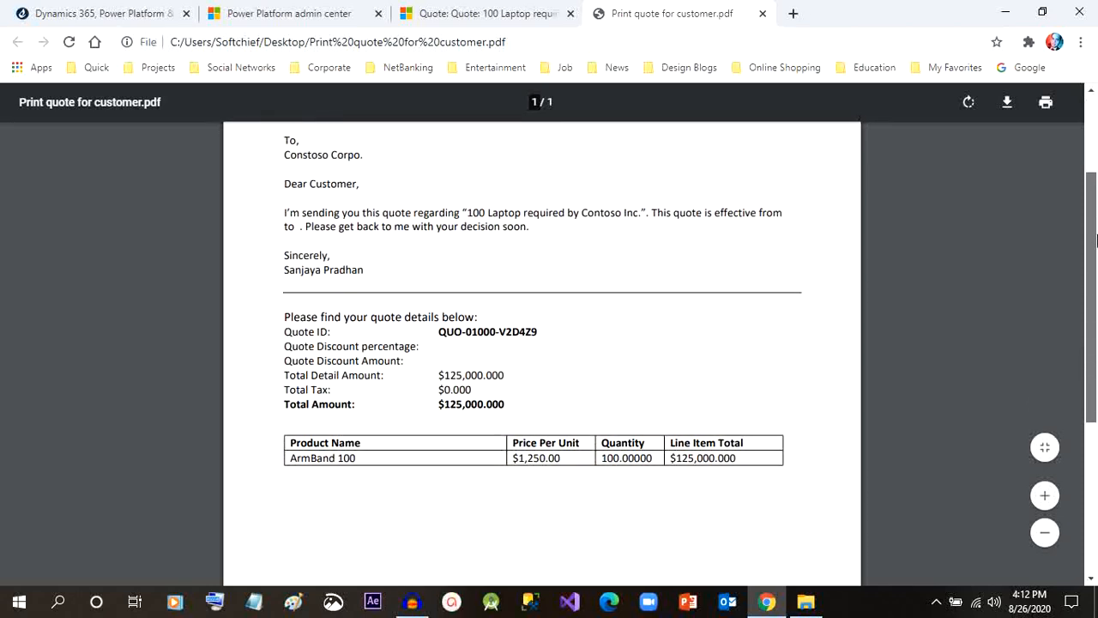
scroll(down, 3)
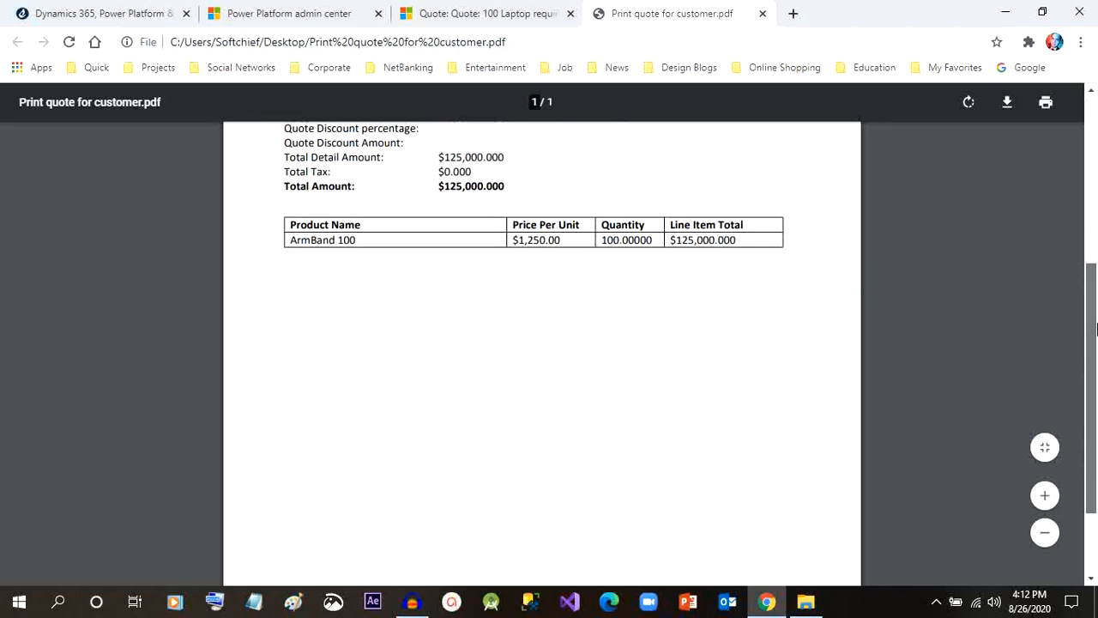
scroll(up, 3)
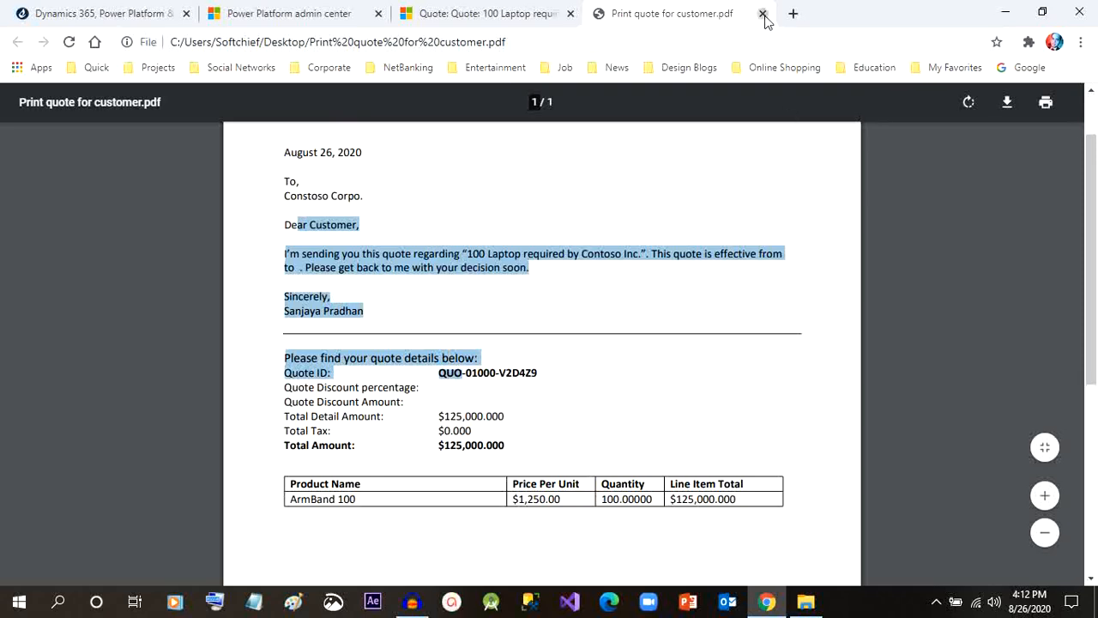
click(755, 14)
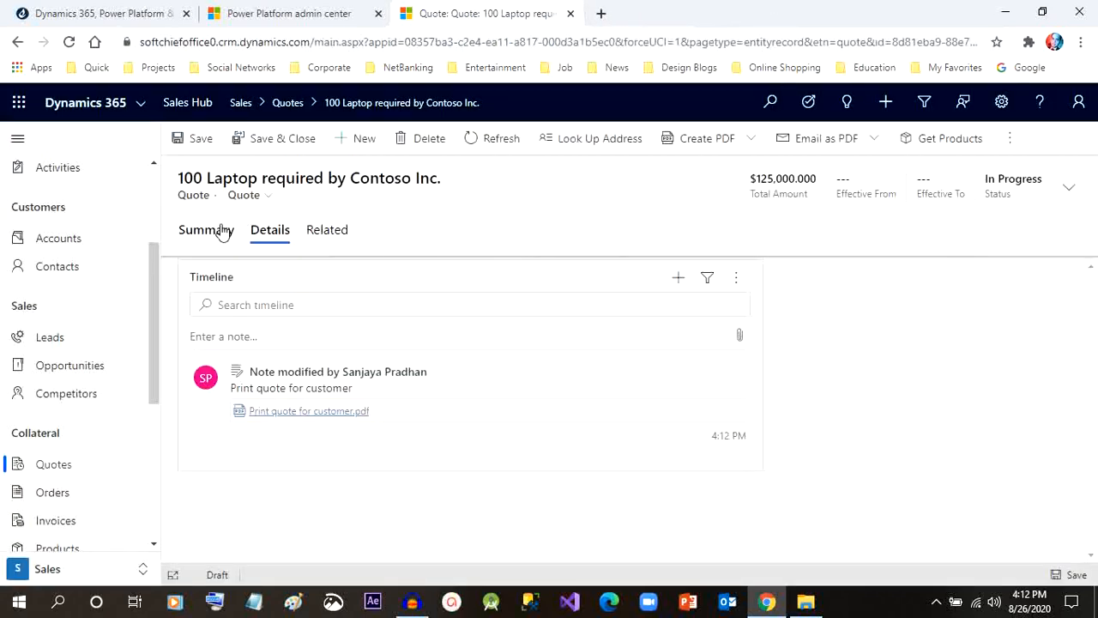
Show the quote's Summary and look through More Commands for further actions
click(206, 230)
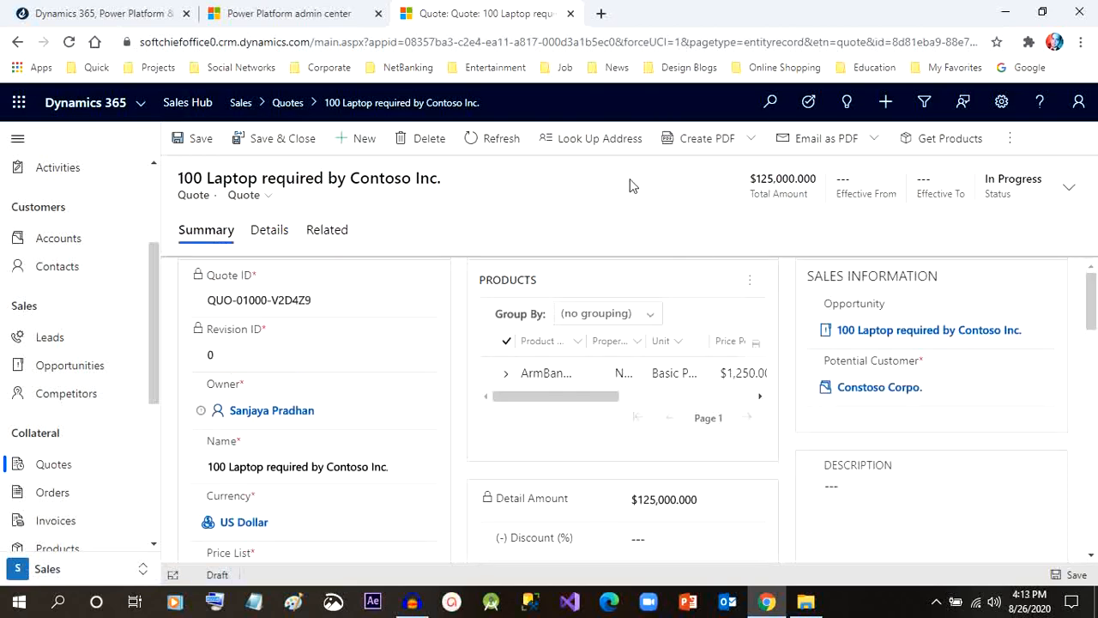
mouse_move(1009, 138)
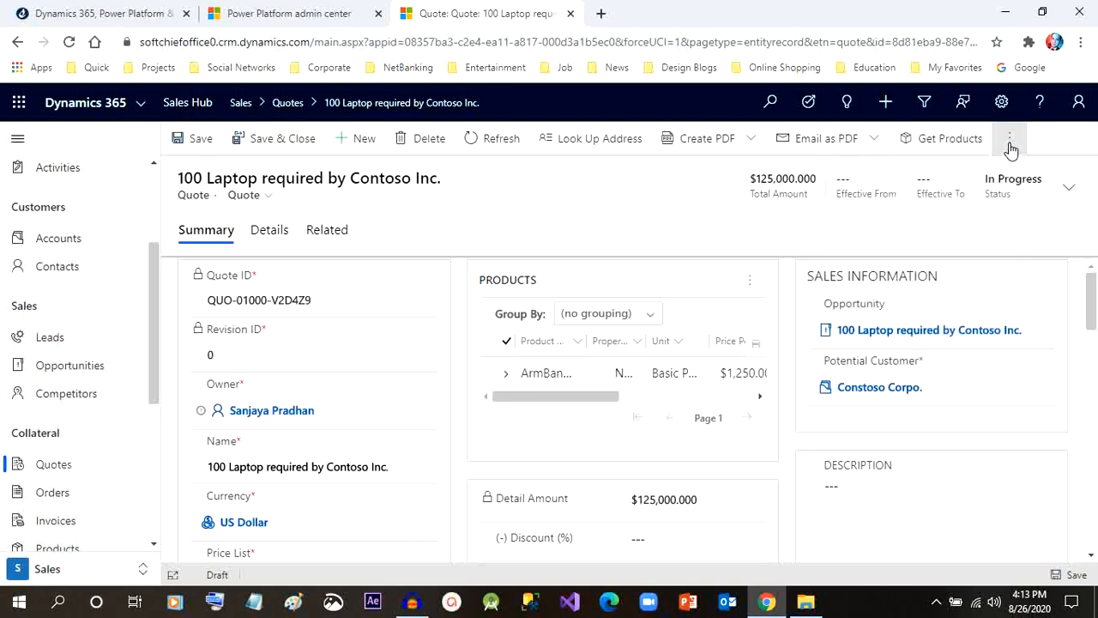
click(1007, 137)
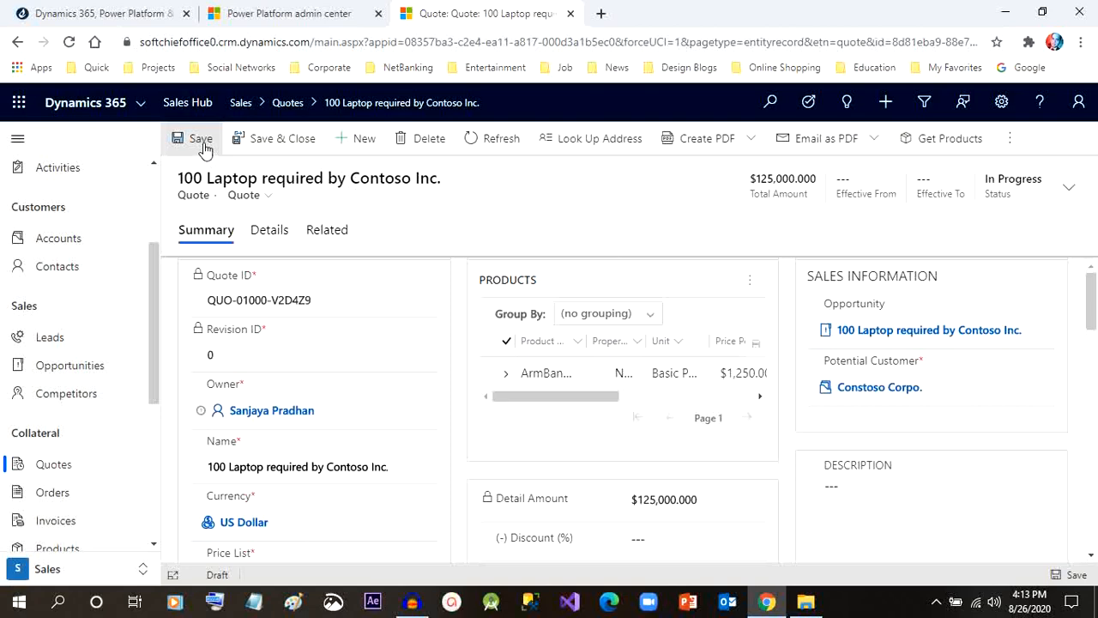
Save the quote and activate it so its status becomes Active and read-only
click(199, 137)
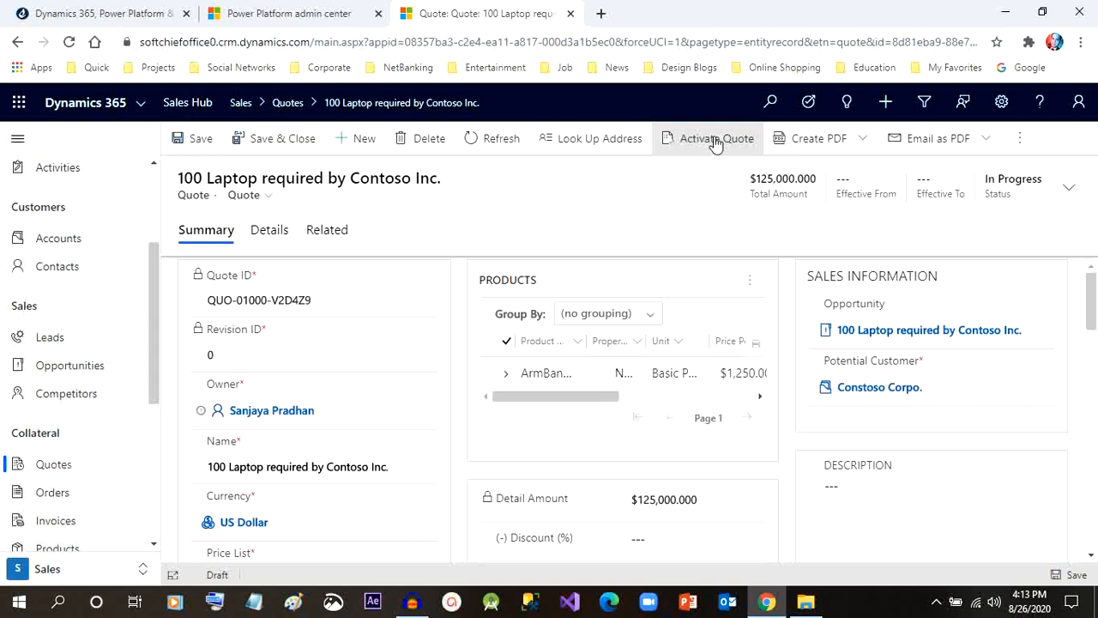
click(717, 137)
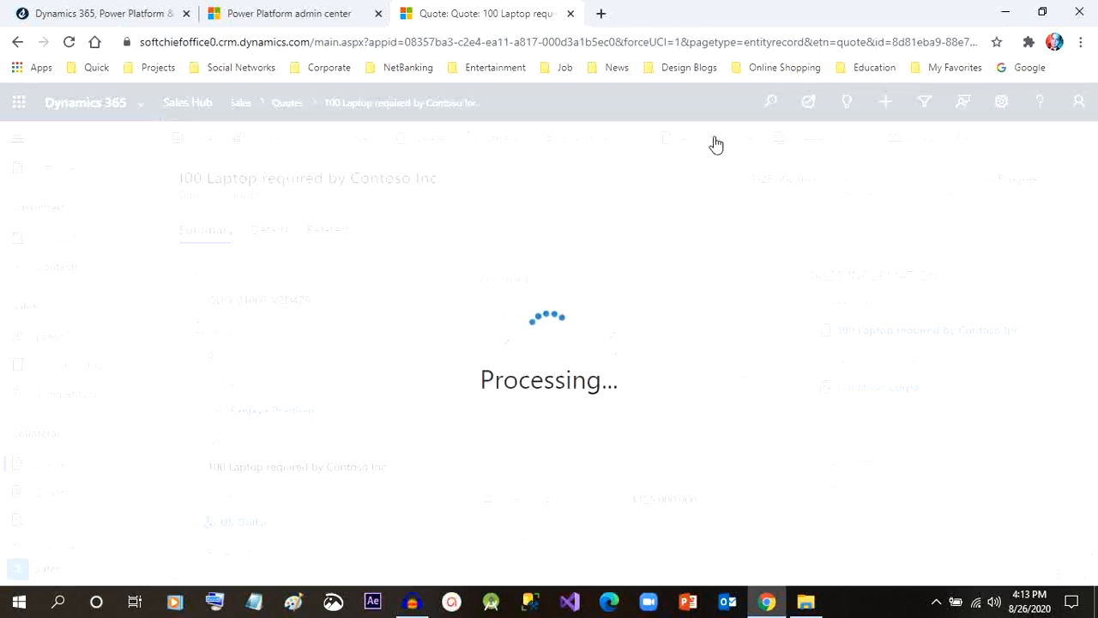
click(717, 138)
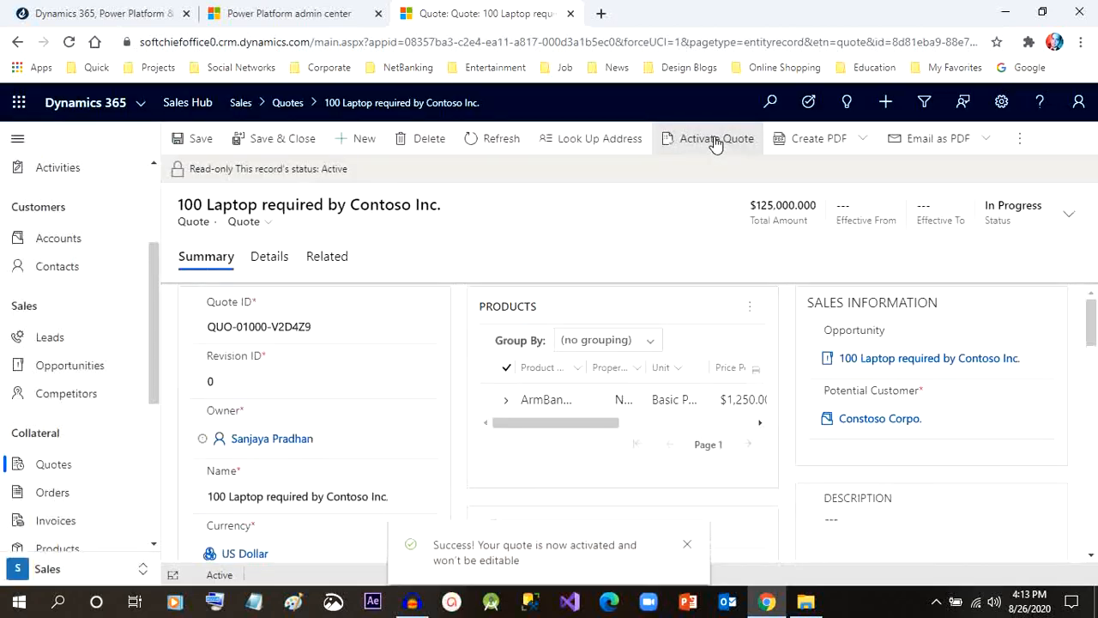
click(715, 138)
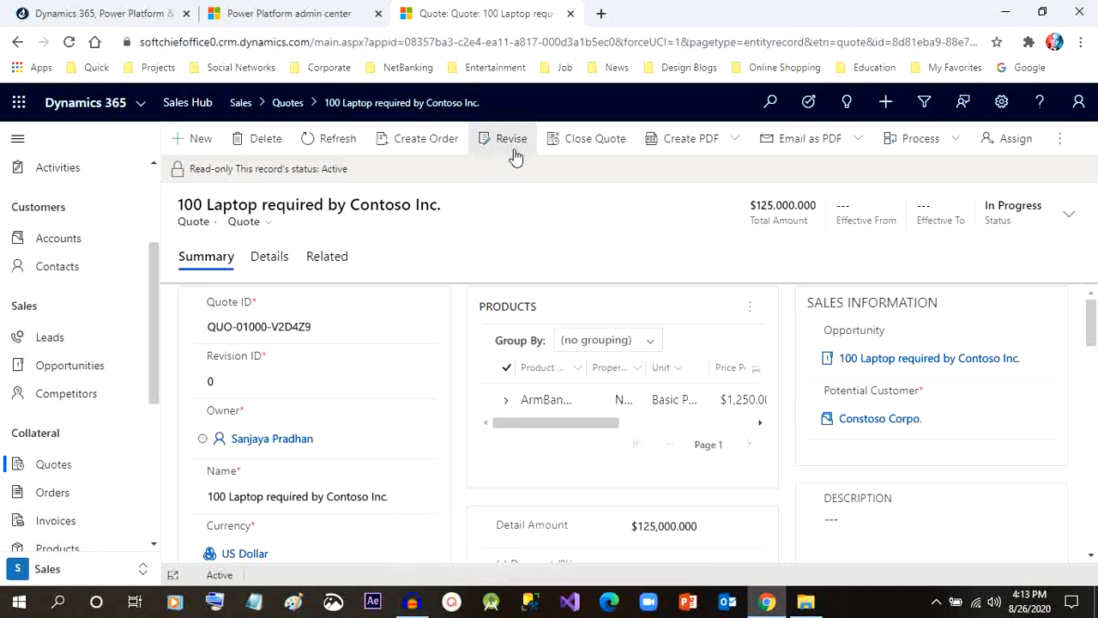
mouse_move(539, 183)
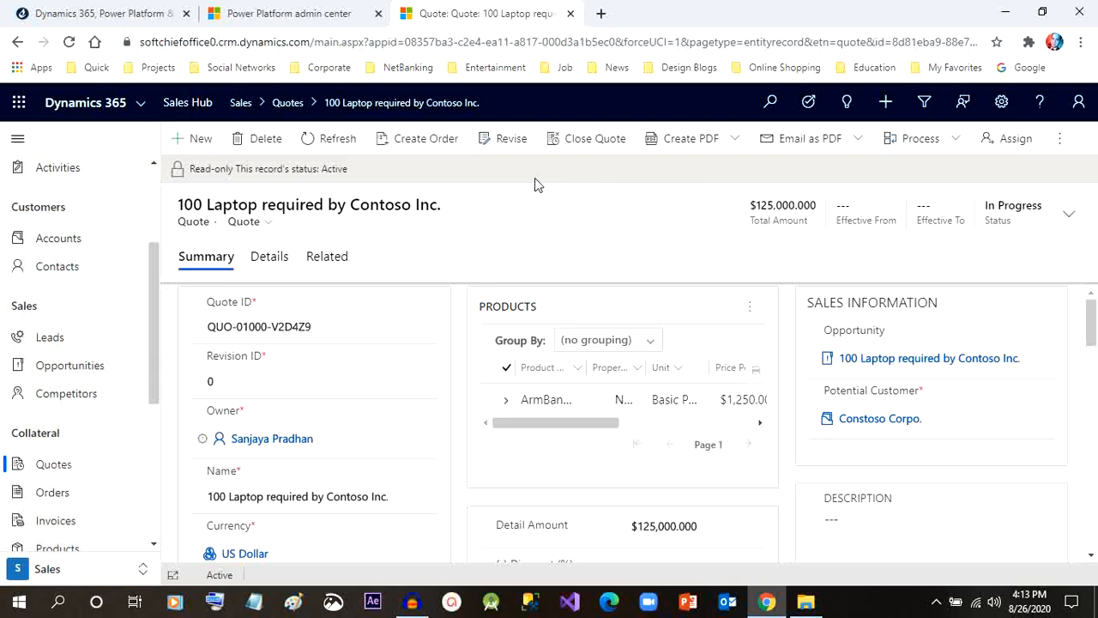